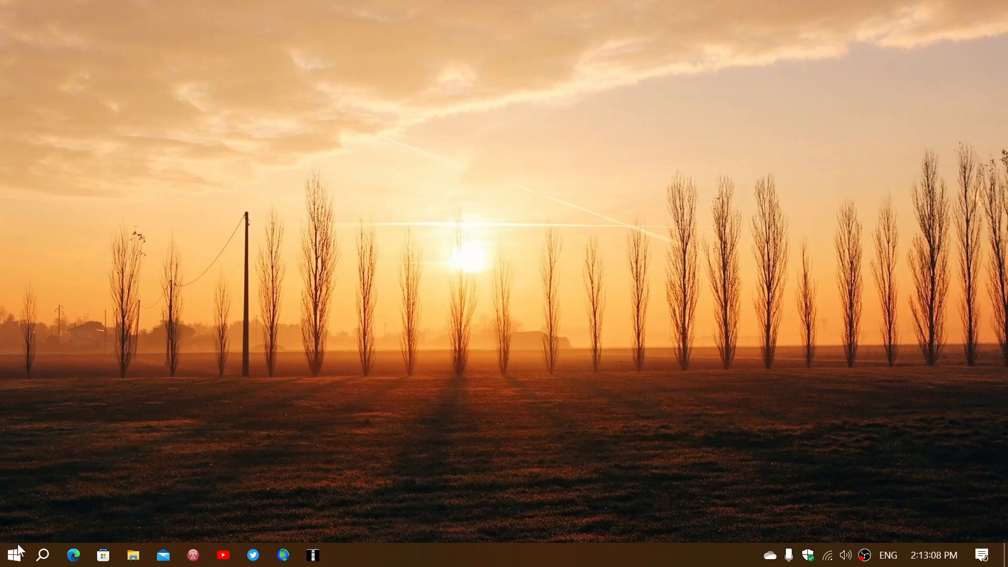
Launch Task Manager from the Start button's quick link menu
right_click(9, 554)
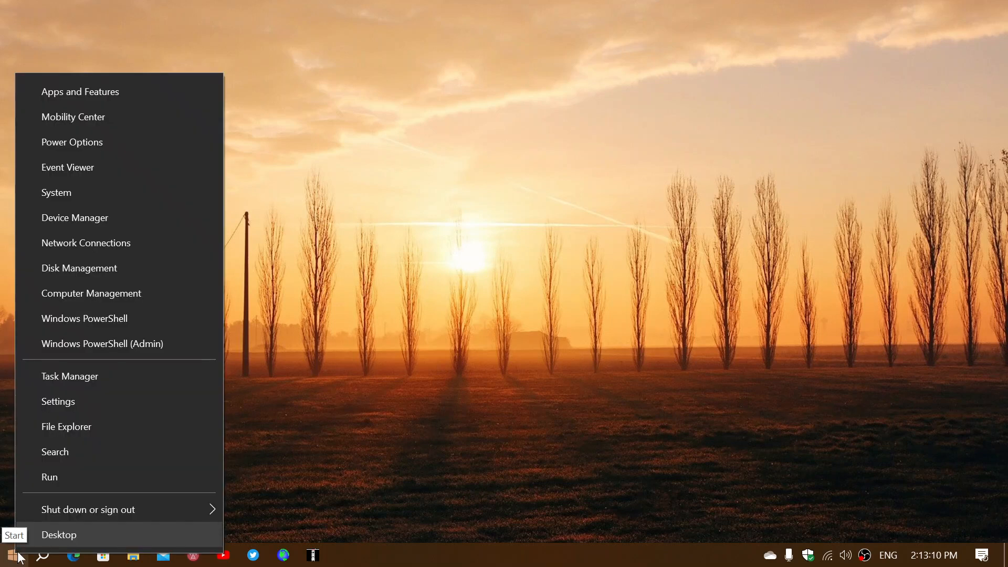
mouse_move(106, 347)
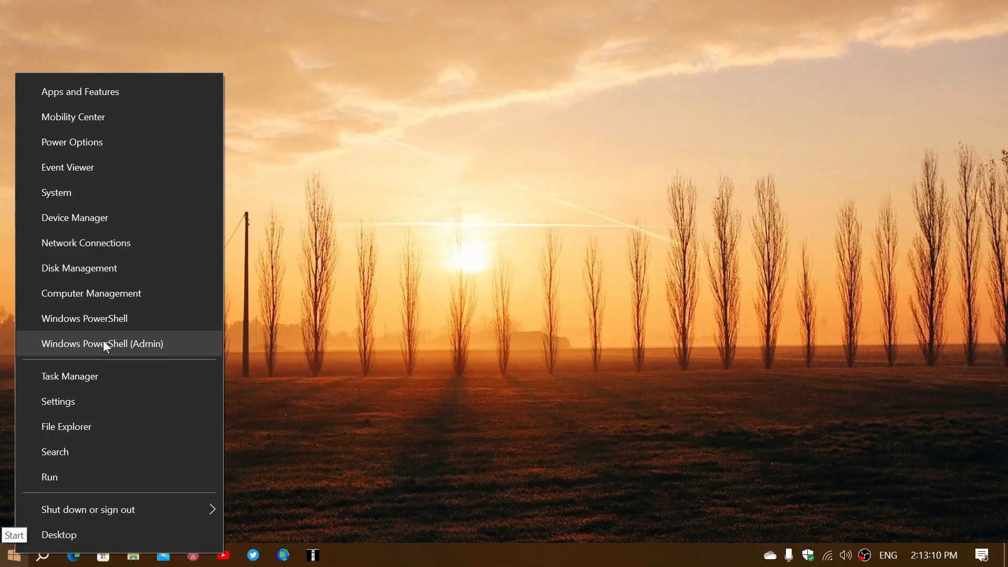
click(102, 344)
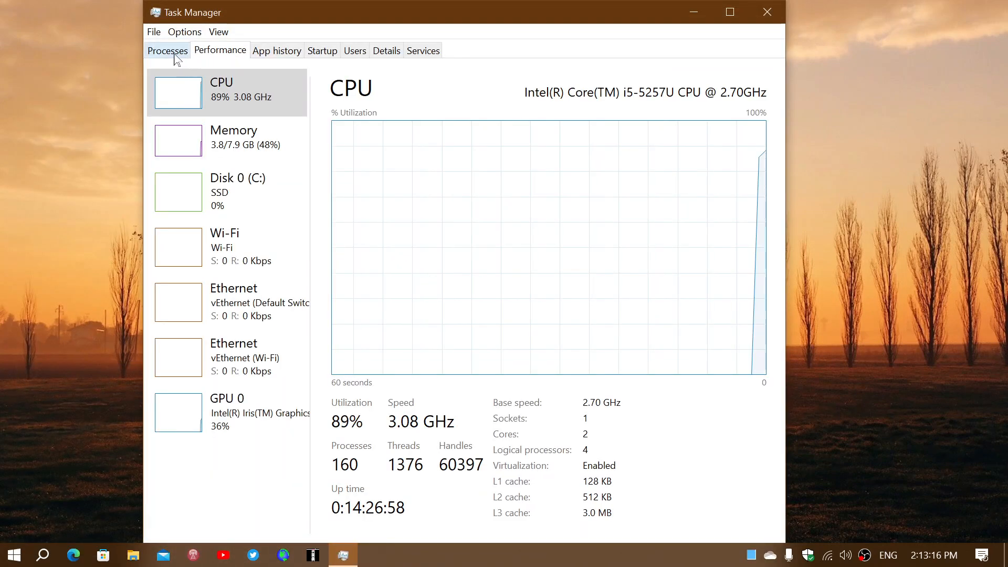
Reach the Details tab via Go to details on the Task Manager process entry
click(167, 50)
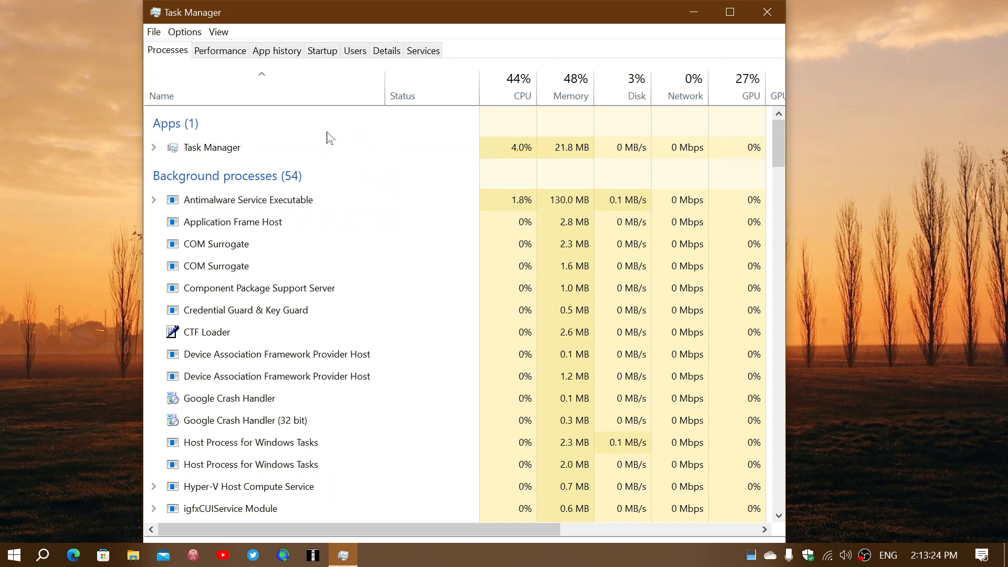
right_click(211, 147)
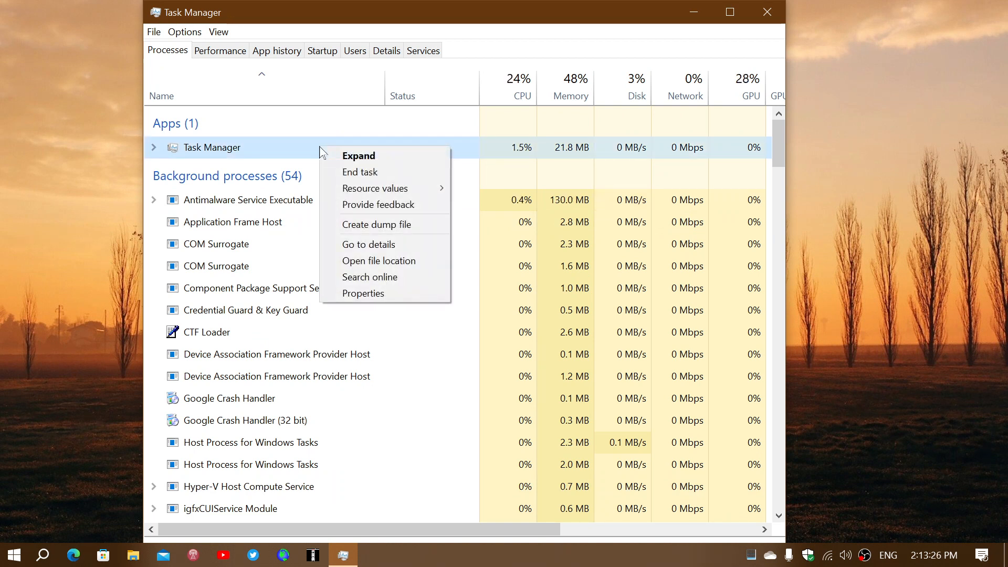
mouse_move(378, 224)
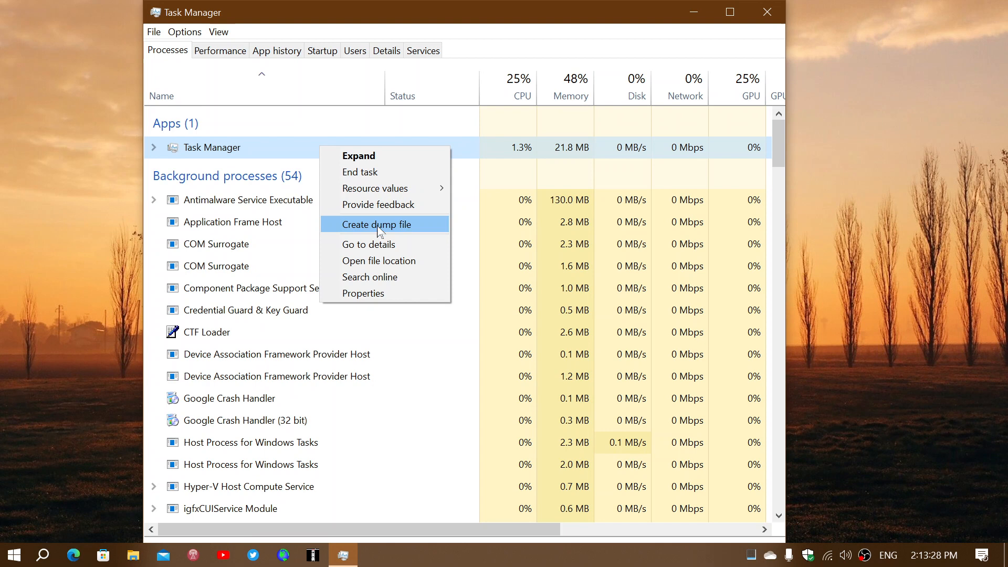
click(368, 244)
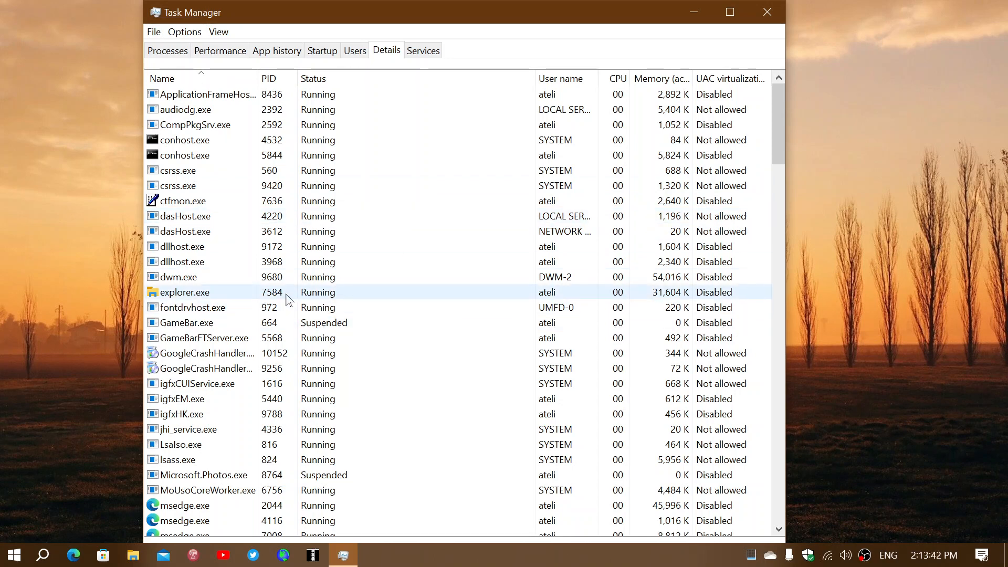
Analyze the wait chain of GameBarFTServer.exe and cancel the running-normally result
click(218, 338)
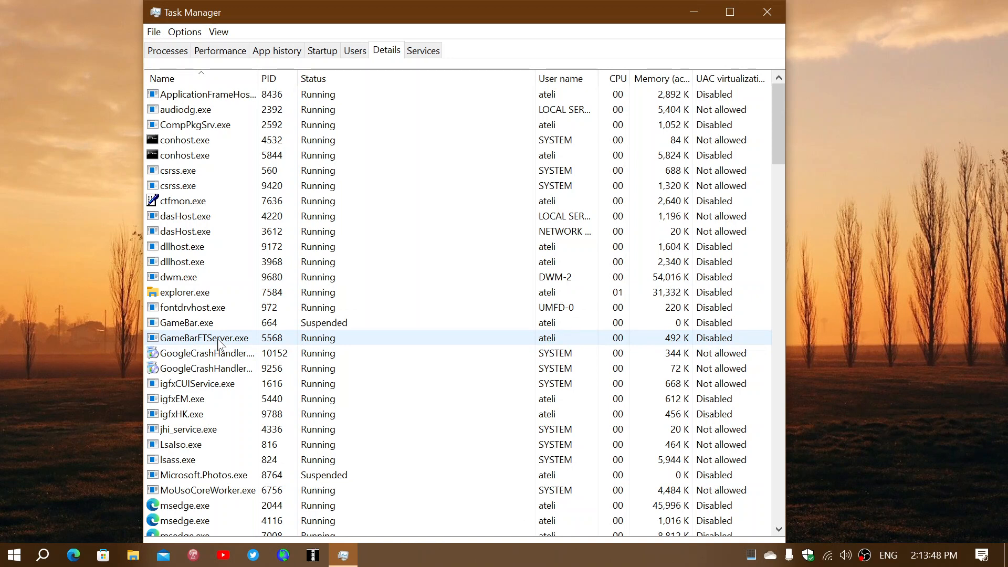
click(218, 338)
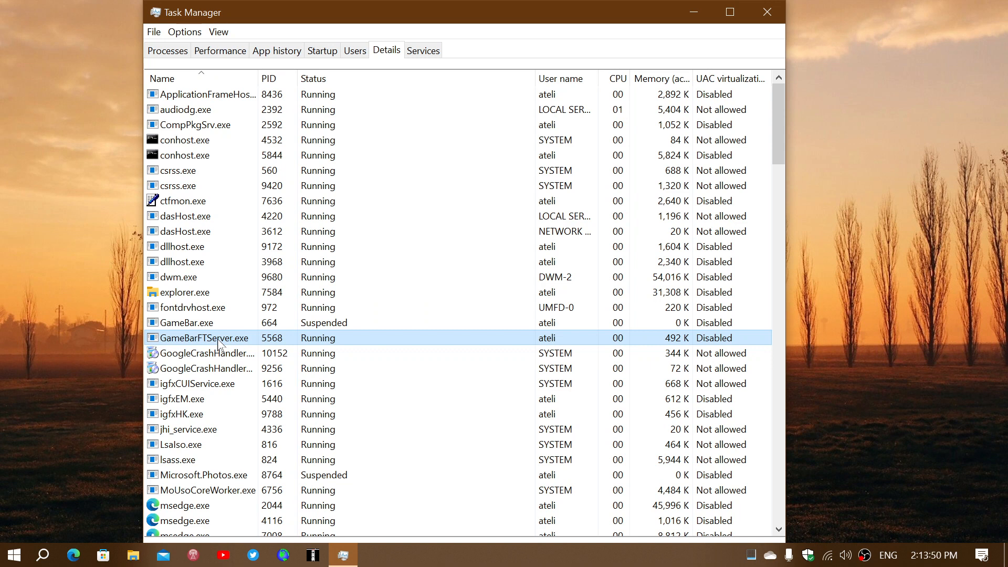
right_click(204, 338)
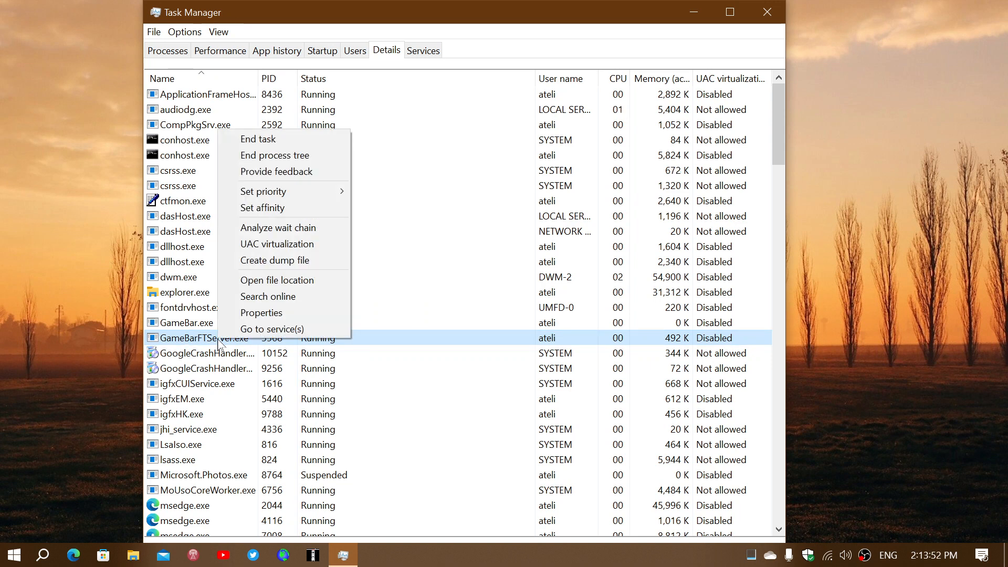
mouse_move(278, 227)
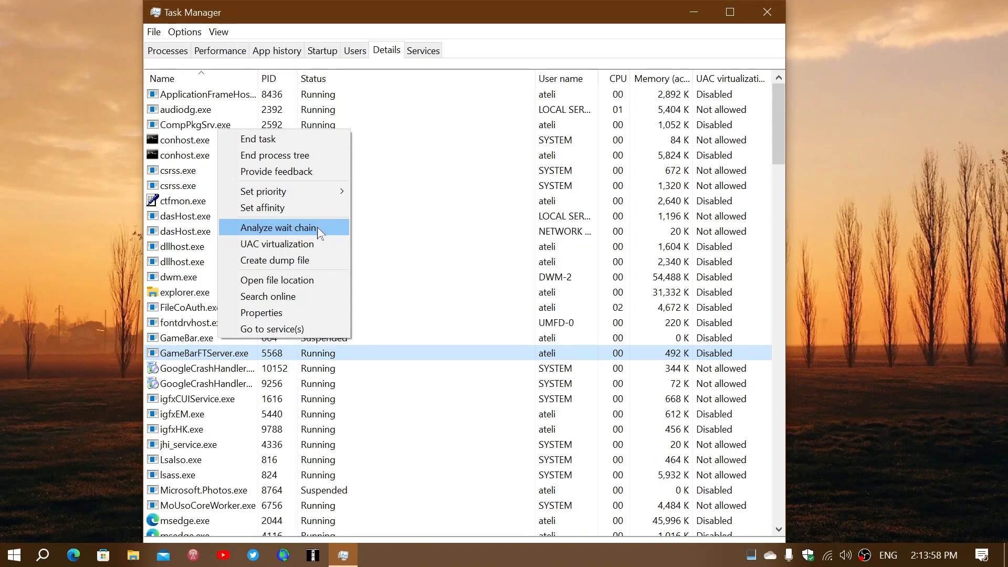
click(279, 228)
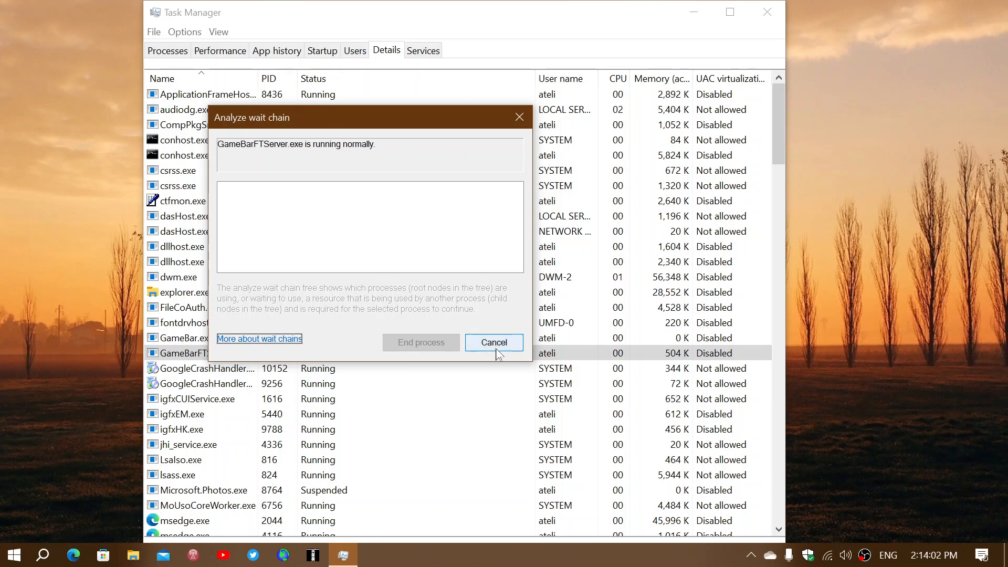
click(493, 341)
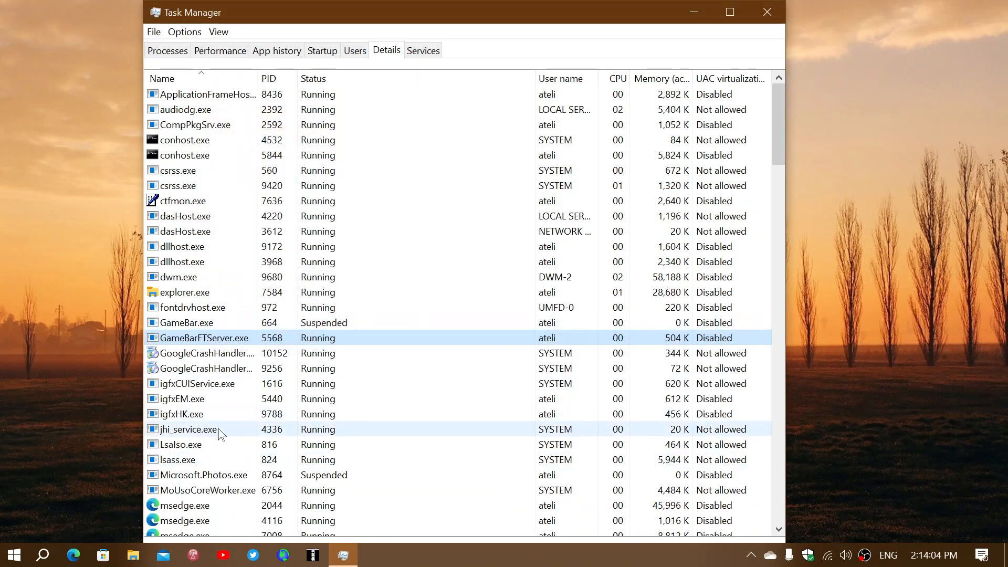
Analyze wait chains of igfxEM.exe and SYSTEM conhost.exe, cancelling both results, then select ApplicationFrameHost.exe
click(193, 399)
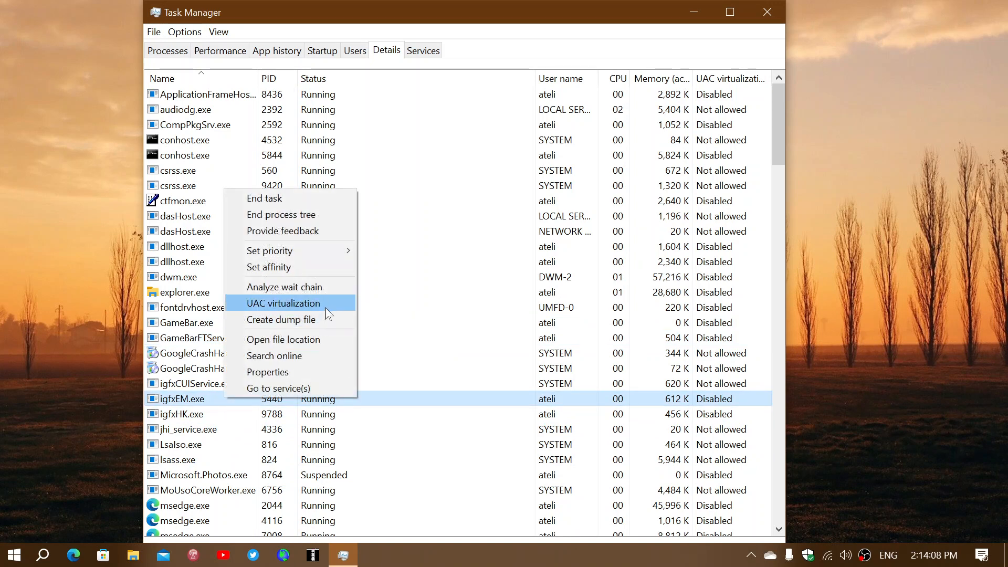
click(283, 287)
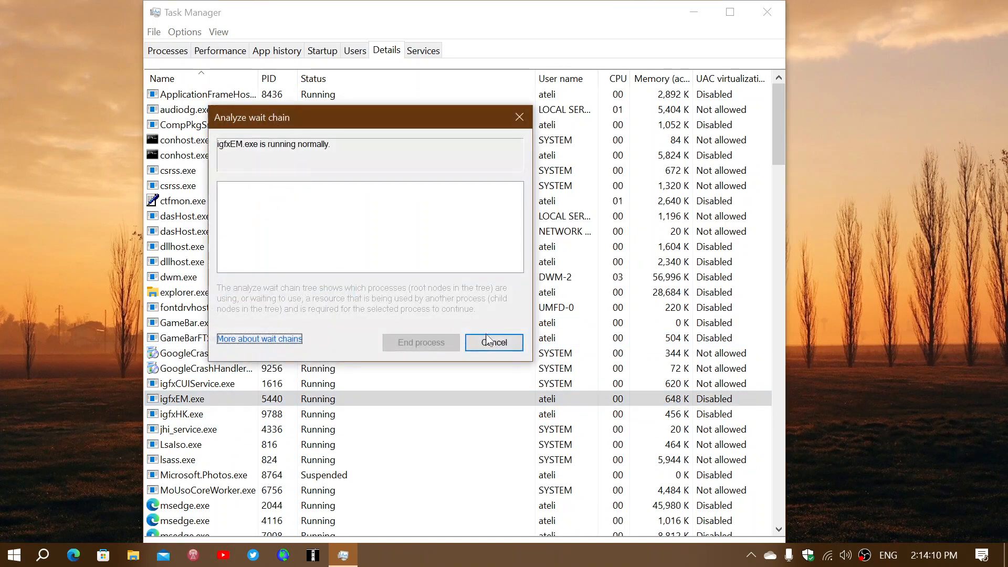
click(493, 342)
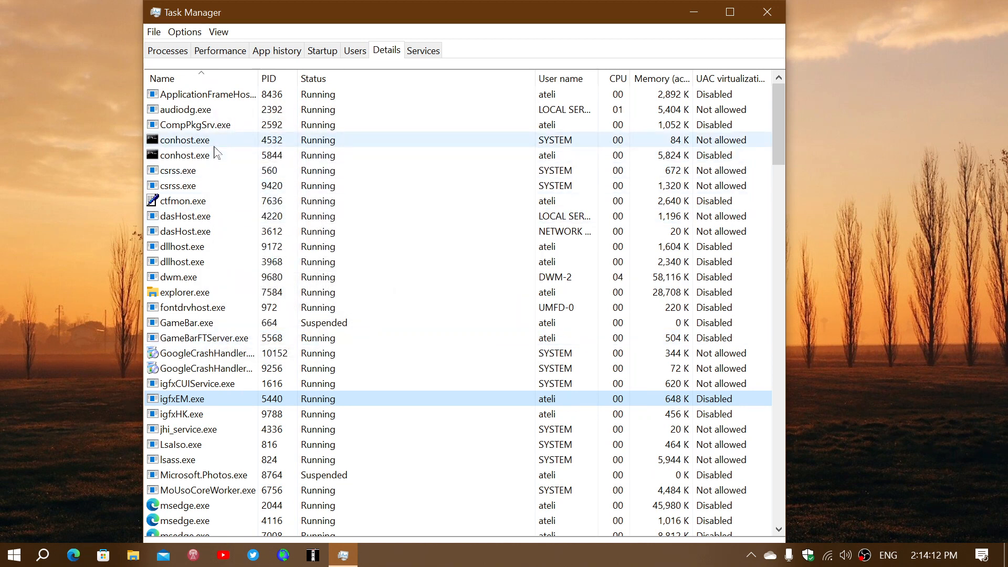
right_click(183, 139)
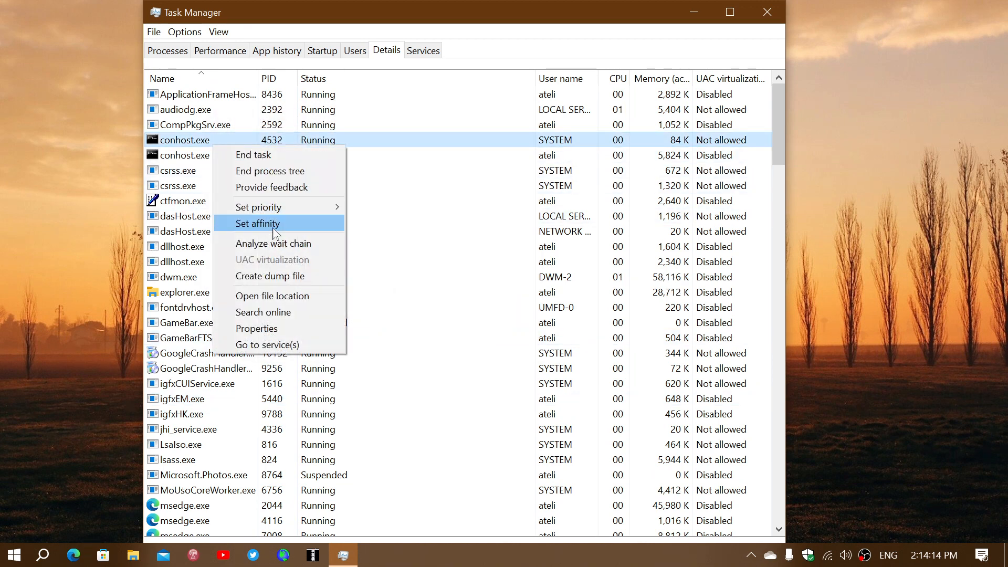
click(272, 243)
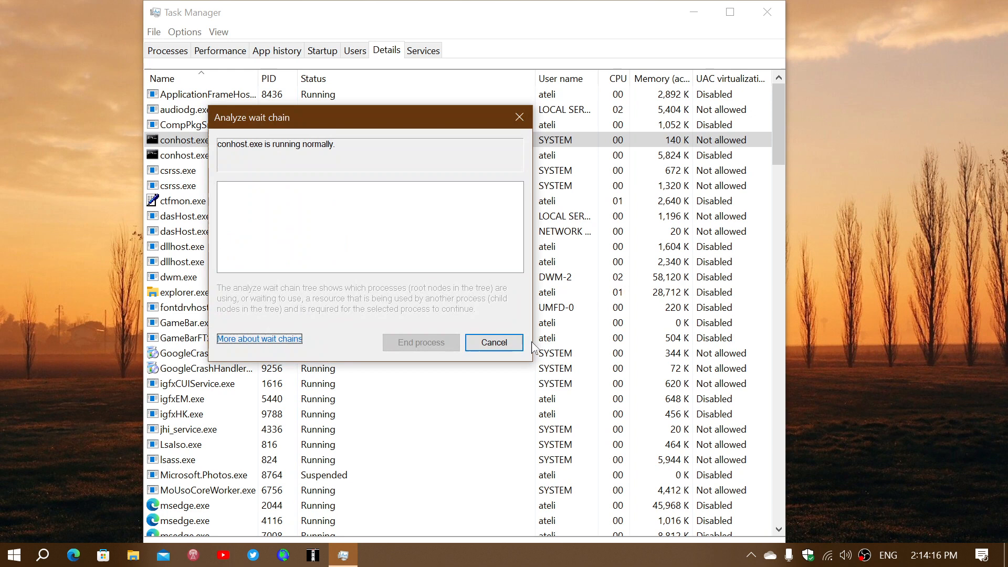
click(493, 342)
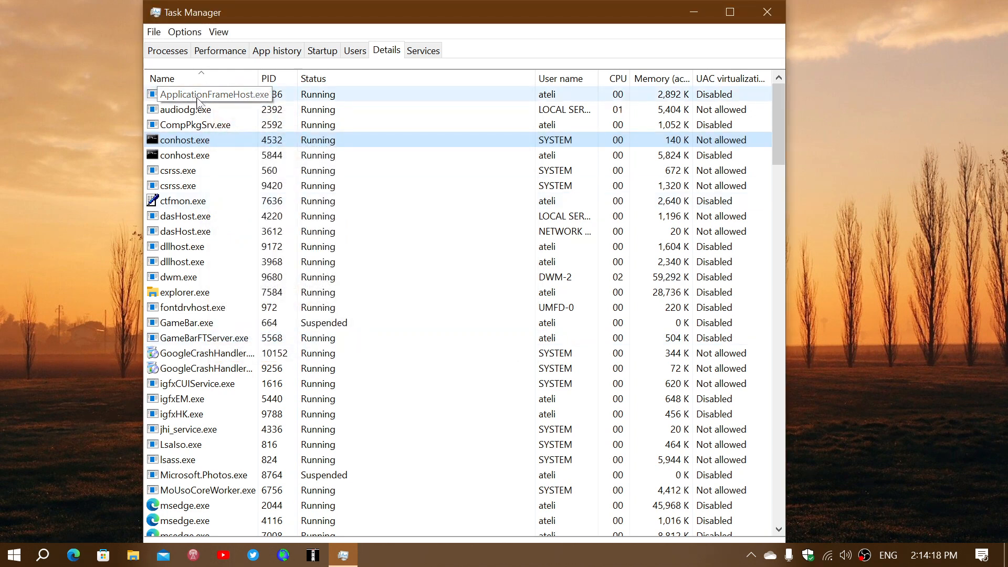
click(203, 93)
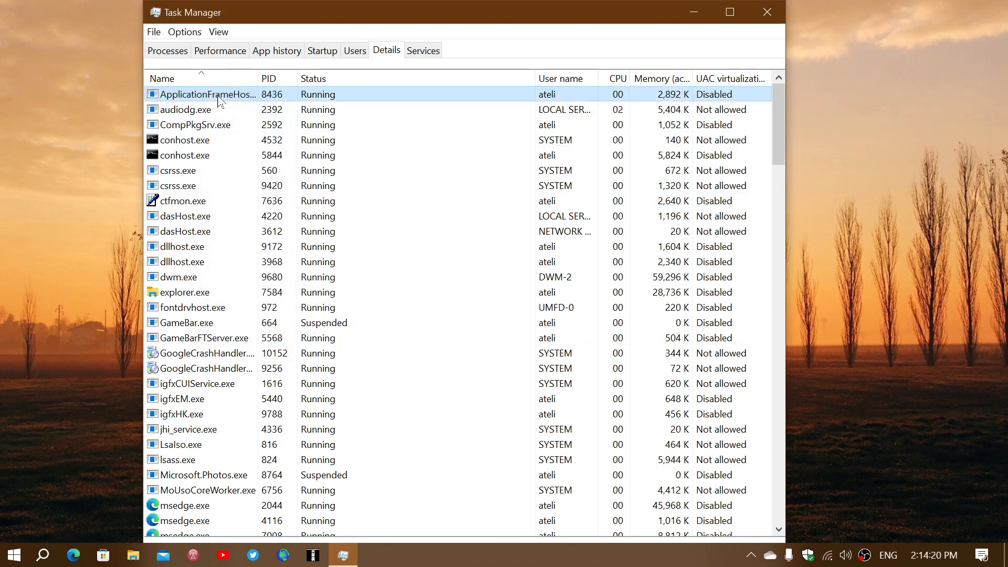
Analyze wait chains of ApplicationFrameHost.exe and msedge.exe (PID 4116), cancelling each result
right_click(203, 94)
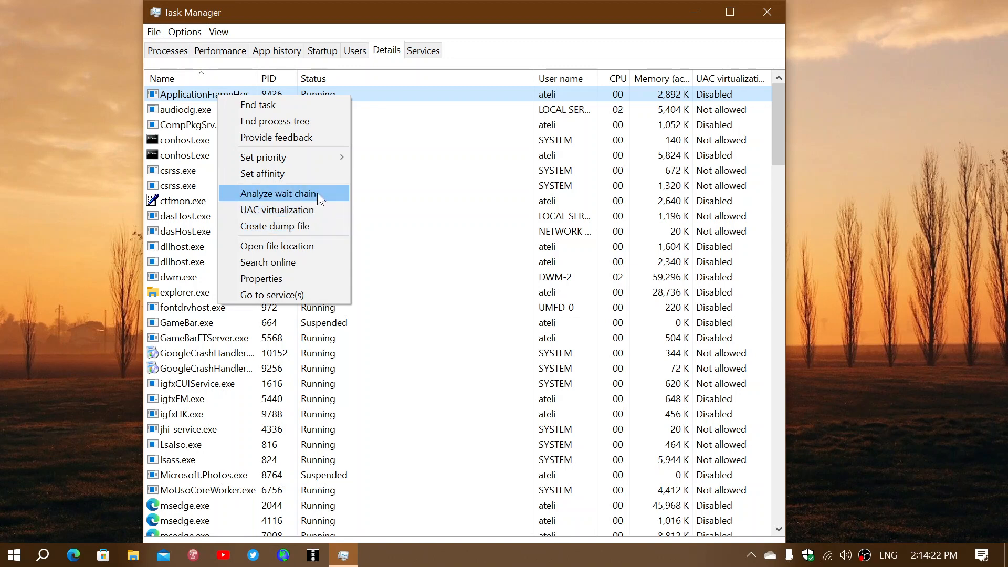
click(279, 192)
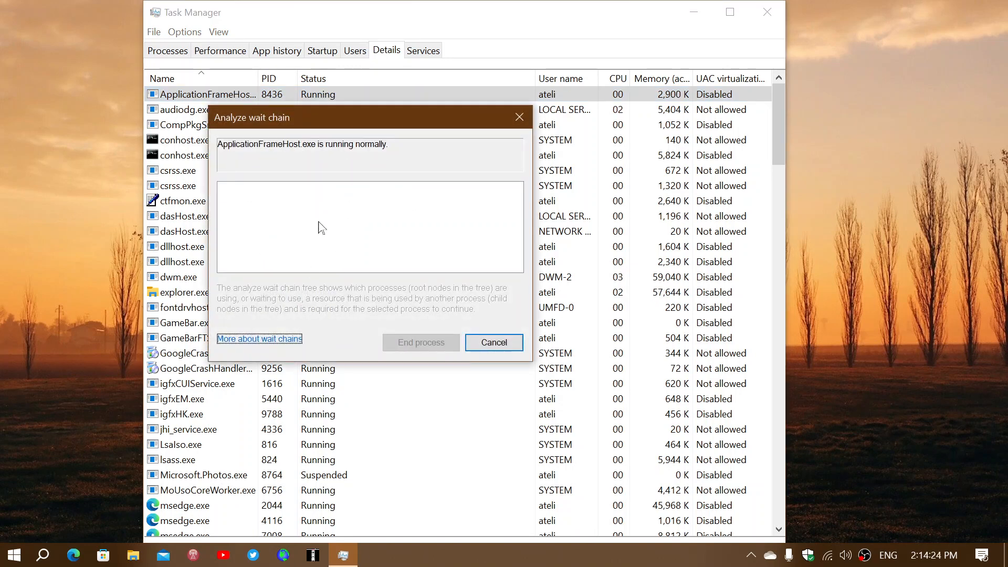
mouse_move(475, 314)
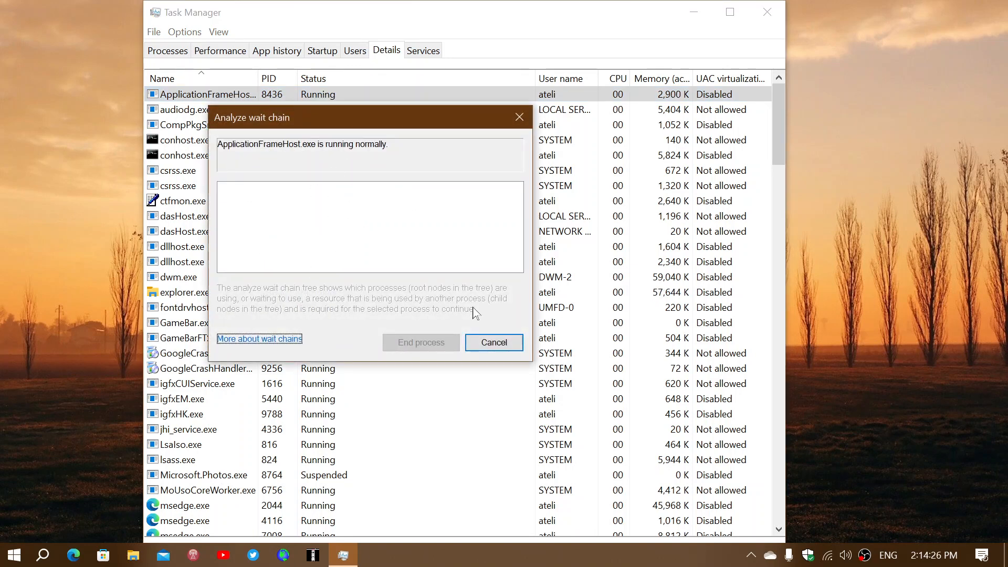
click(493, 342)
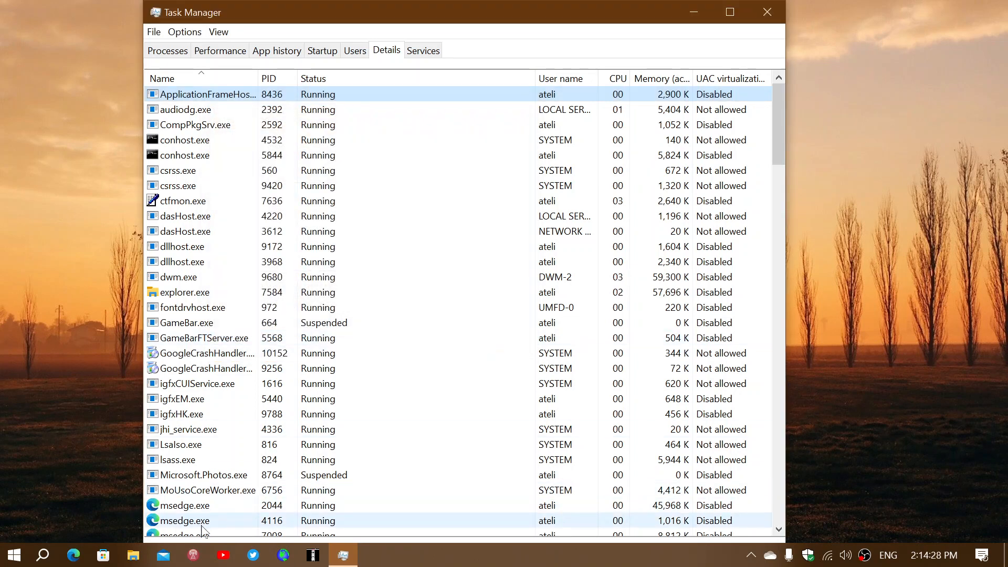
right_click(185, 520)
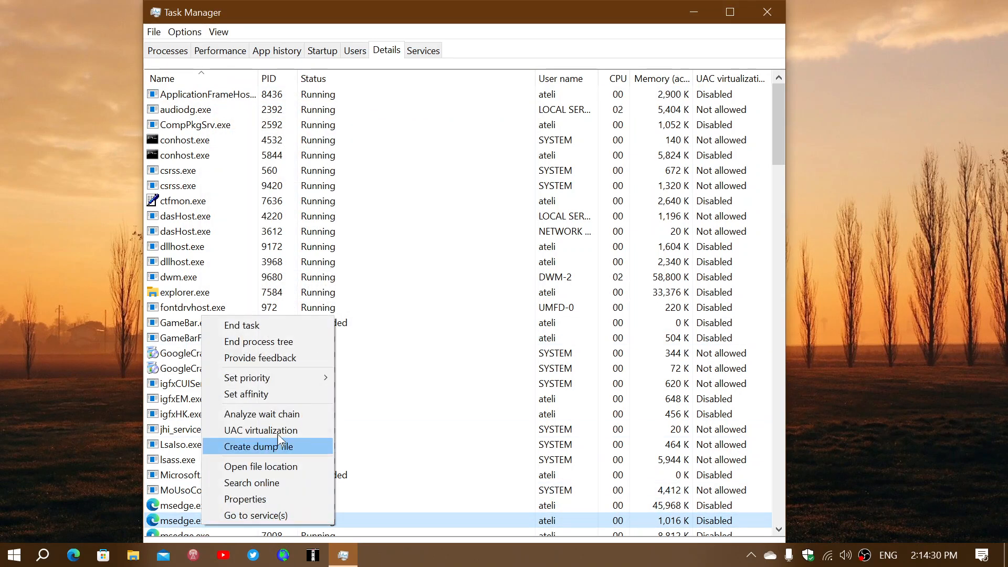
click(261, 413)
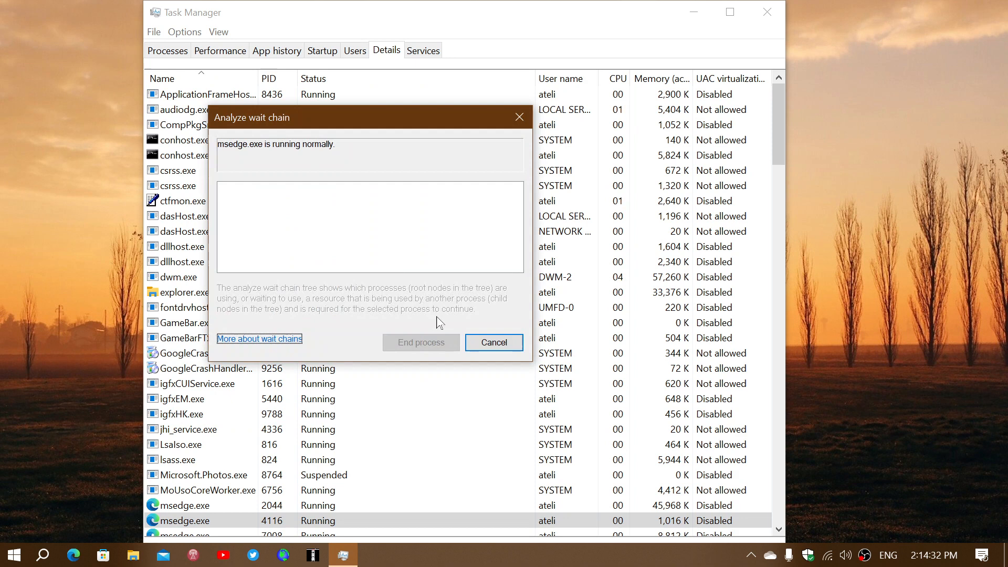
click(493, 341)
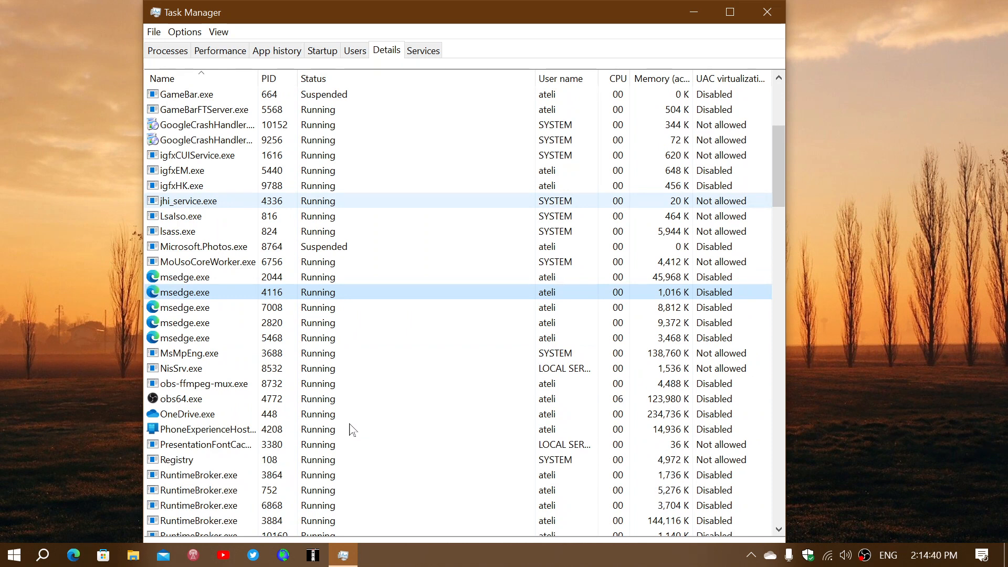
Scroll to RuntimeBroker.exe (PID 3884), analyze its wait chain, and cancel the result
scroll(down, 3)
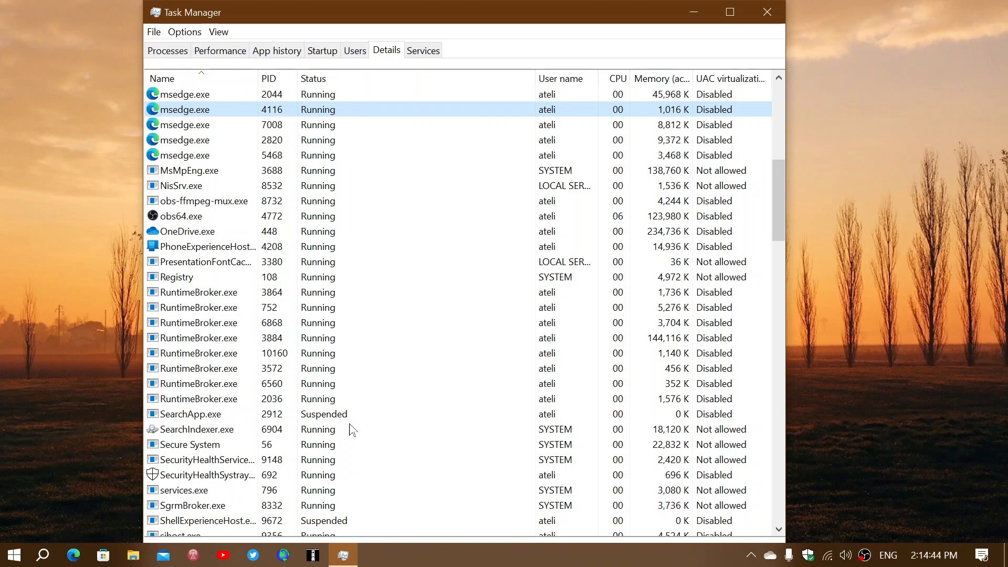
right_click(196, 337)
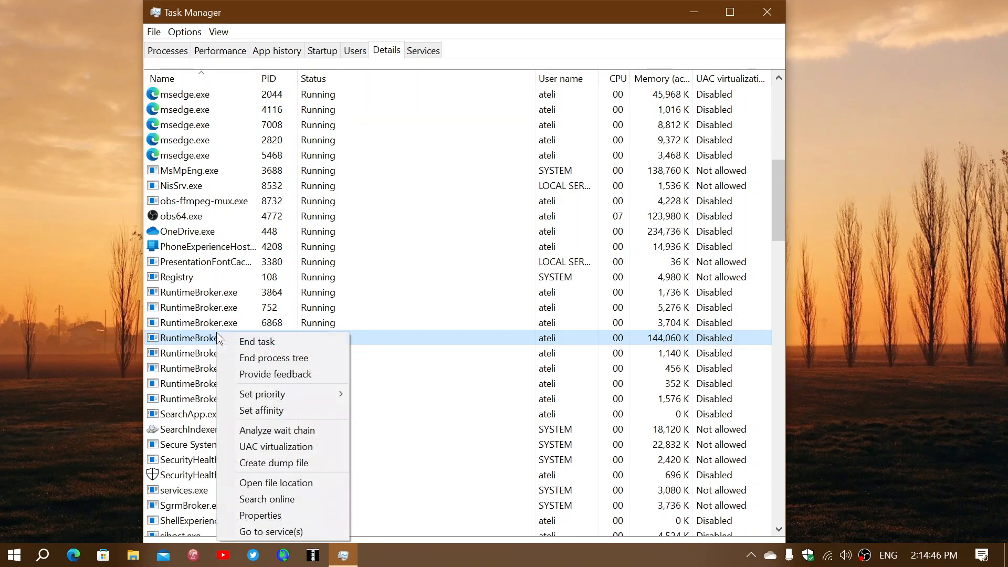
mouse_move(277, 430)
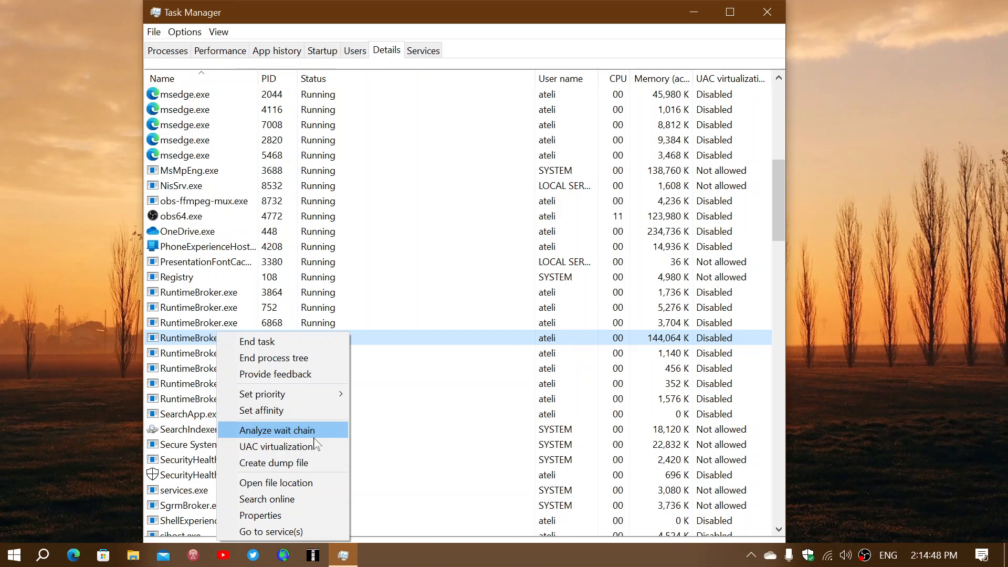
click(277, 430)
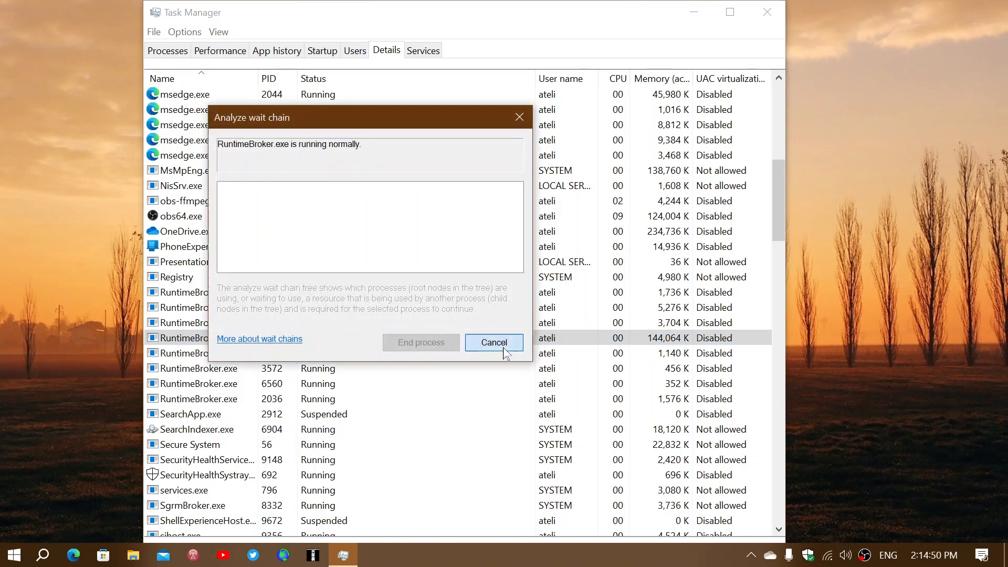
click(493, 342)
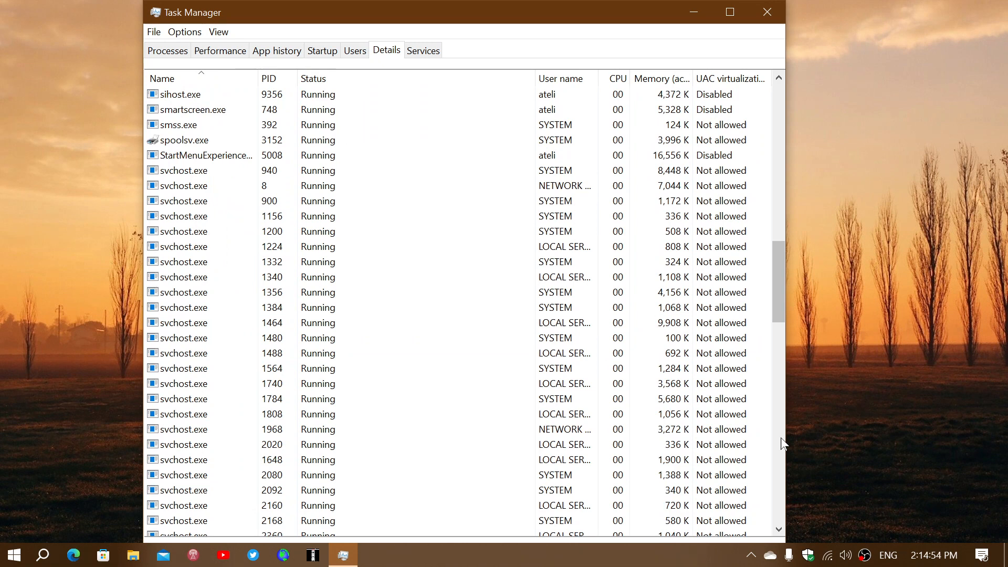
Scroll to the end of the list, select UserOOBEBroker.exe and open its context menu
scroll(down, 3)
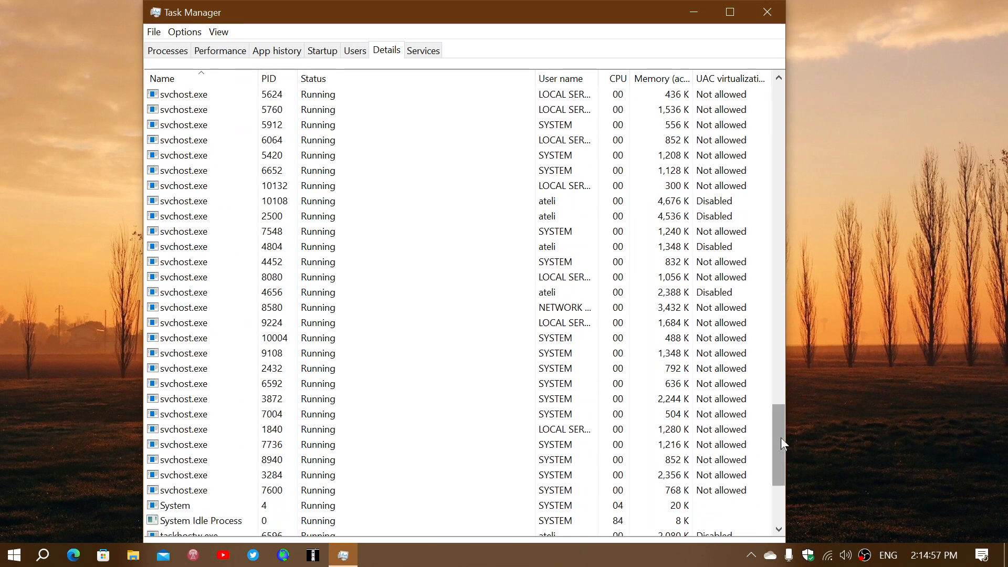
scroll(down, 3)
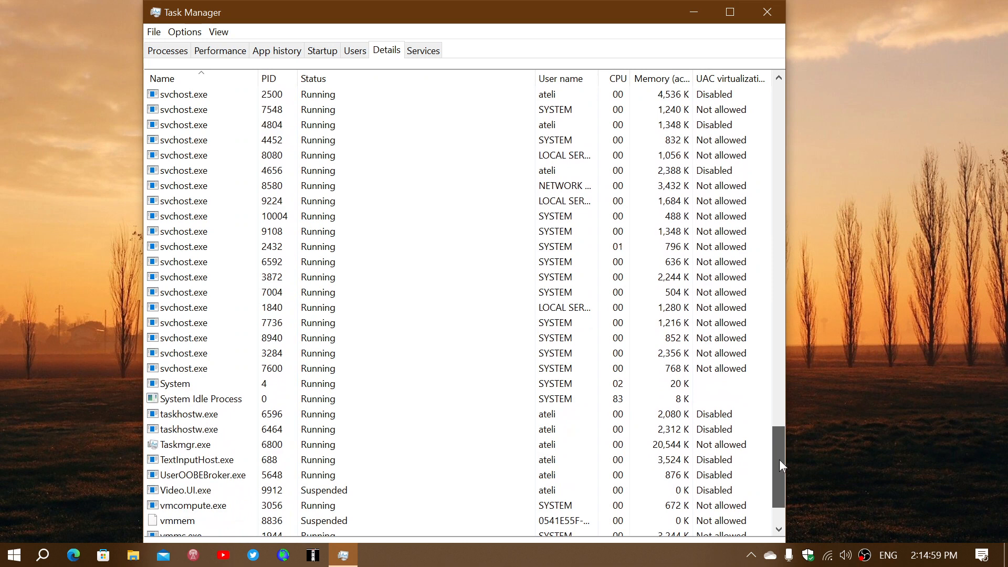
scroll(down, 3)
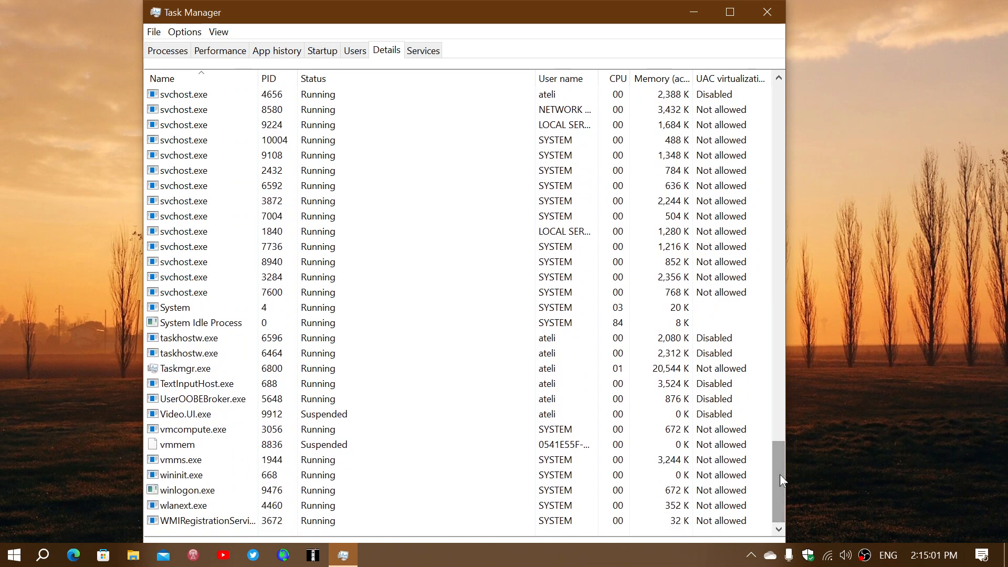
click(200, 398)
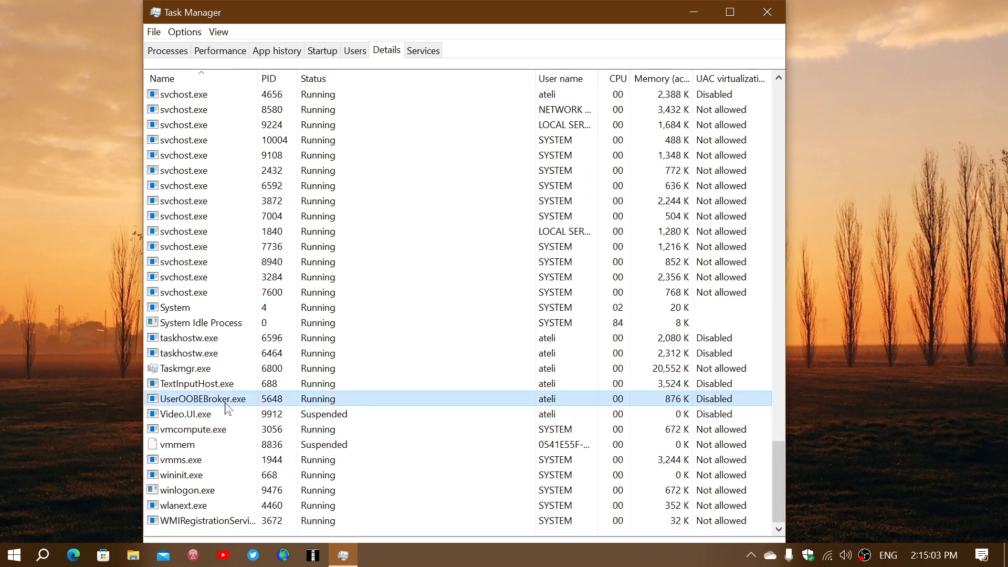
right_click(225, 398)
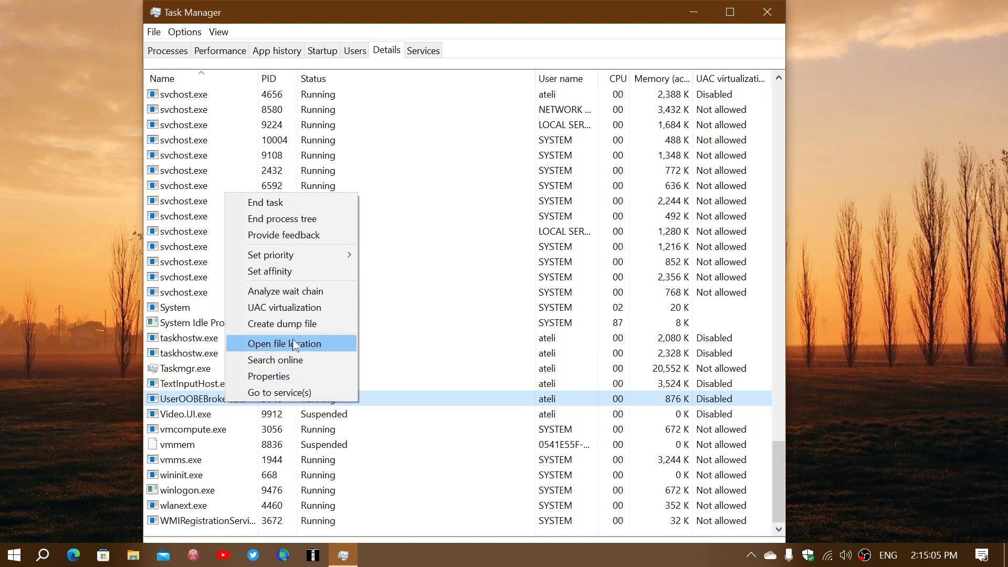
Analyze UserOOBEBroker.exe's wait chain, follow More about wait chains, then cancel the dialog
click(286, 290)
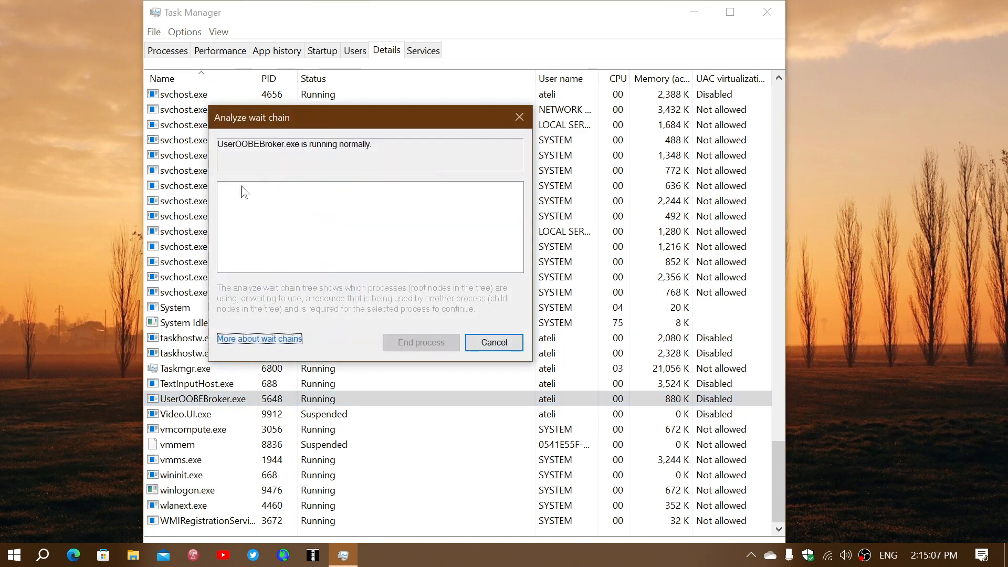
mouse_move(353, 246)
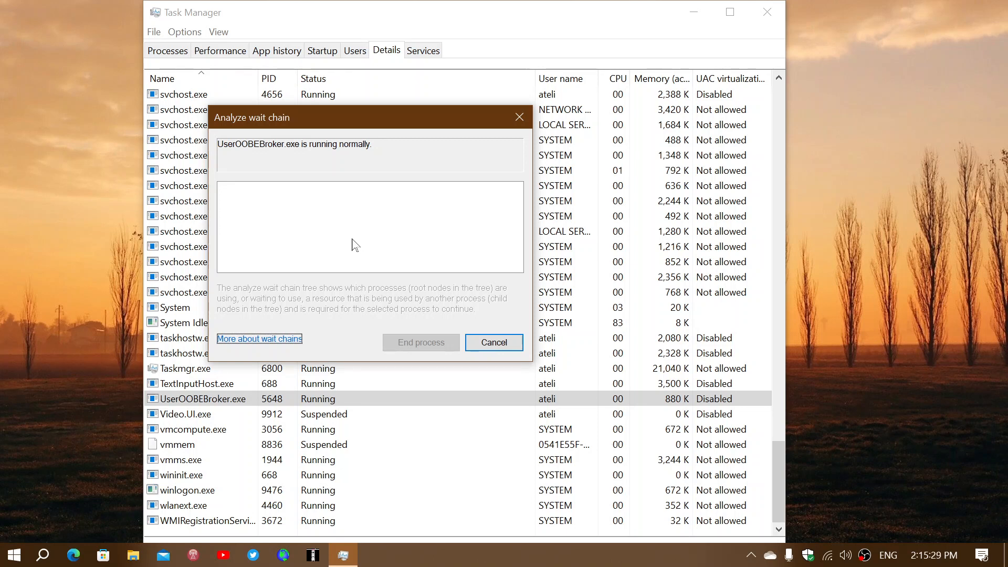
mouse_move(256, 352)
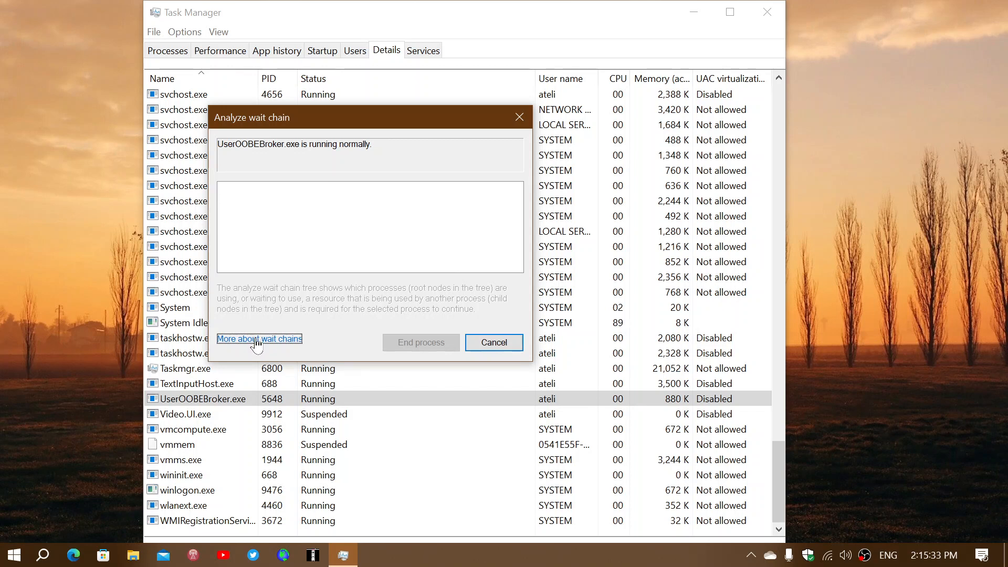
click(259, 339)
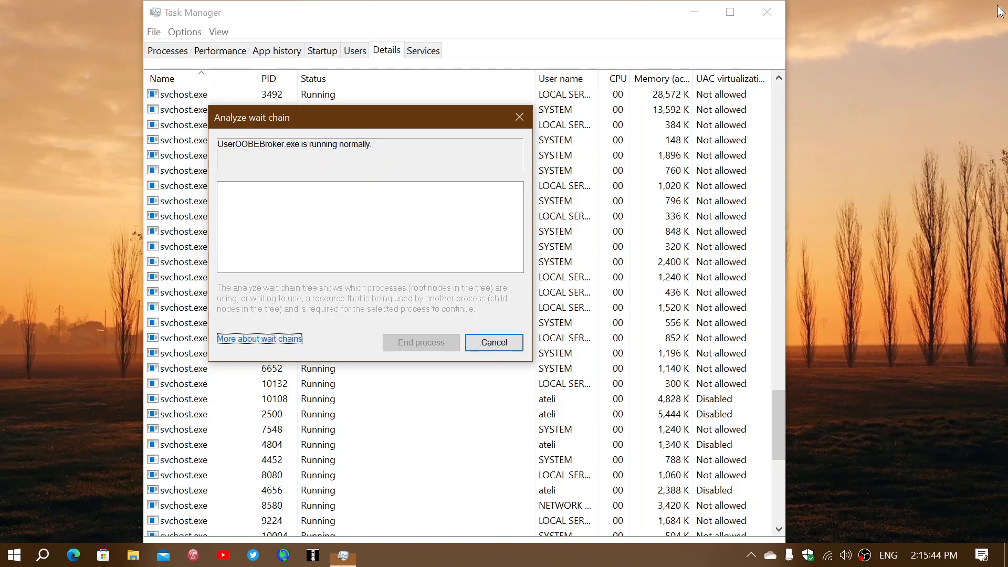
click(493, 342)
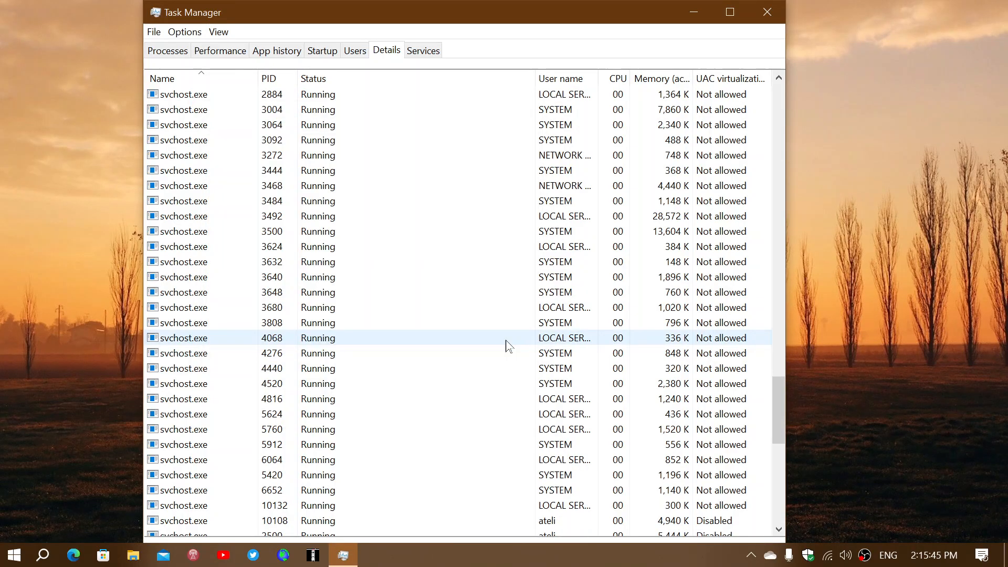
From the Processes tab, use Go to details on Google Crash Handler to reach GoogleCrashHandler.exe (PID 9256)
click(167, 51)
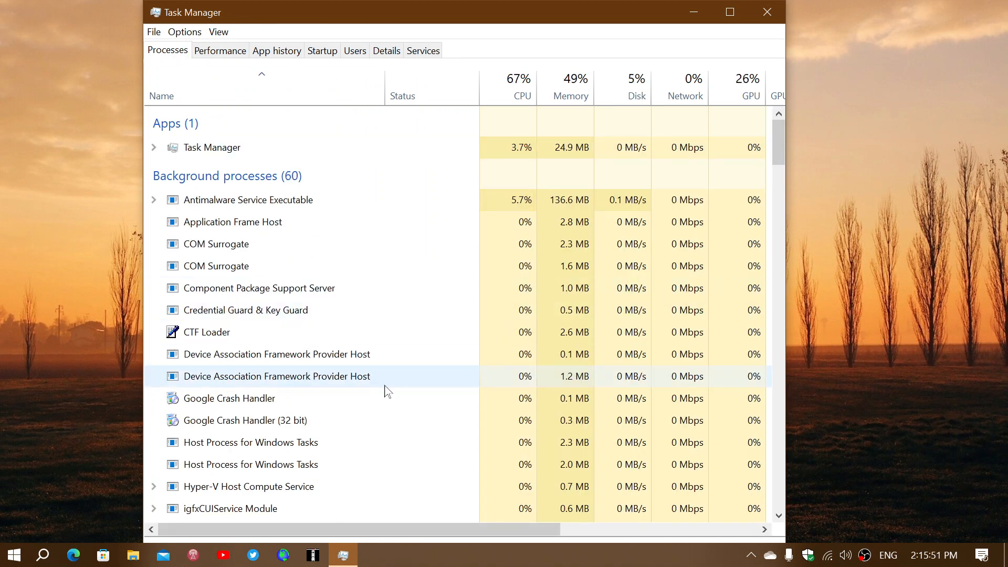
right_click(229, 398)
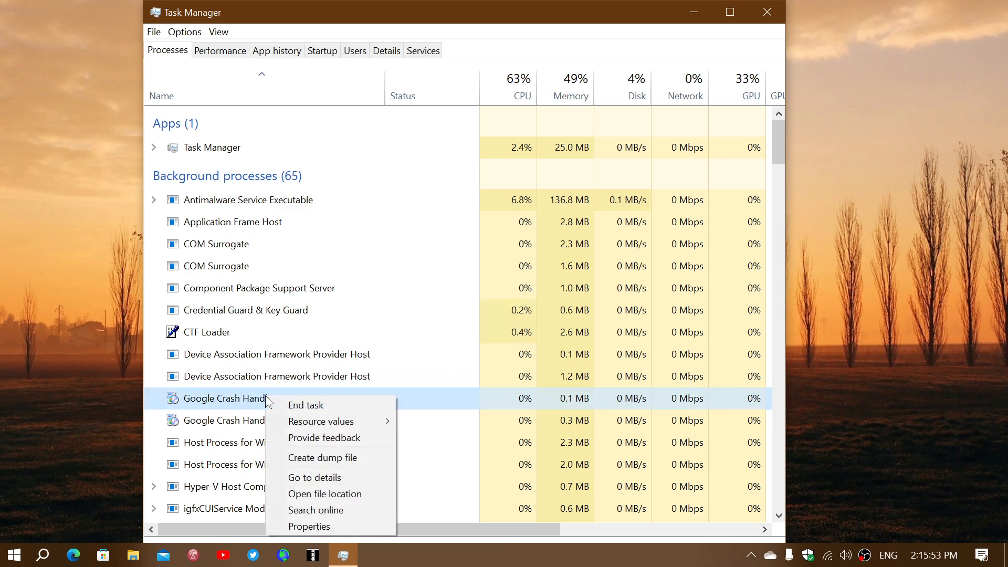
click(315, 477)
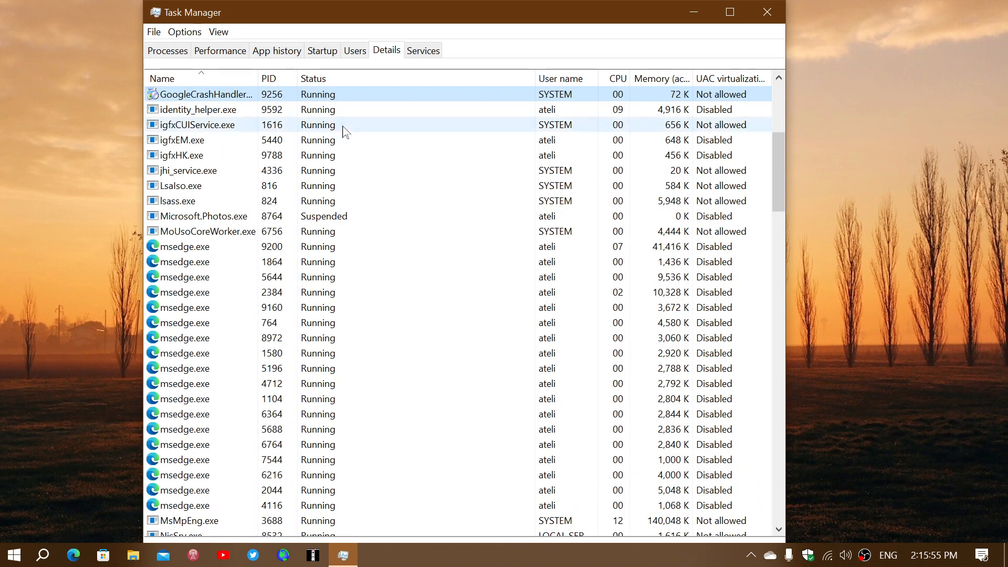
scroll(down, 3)
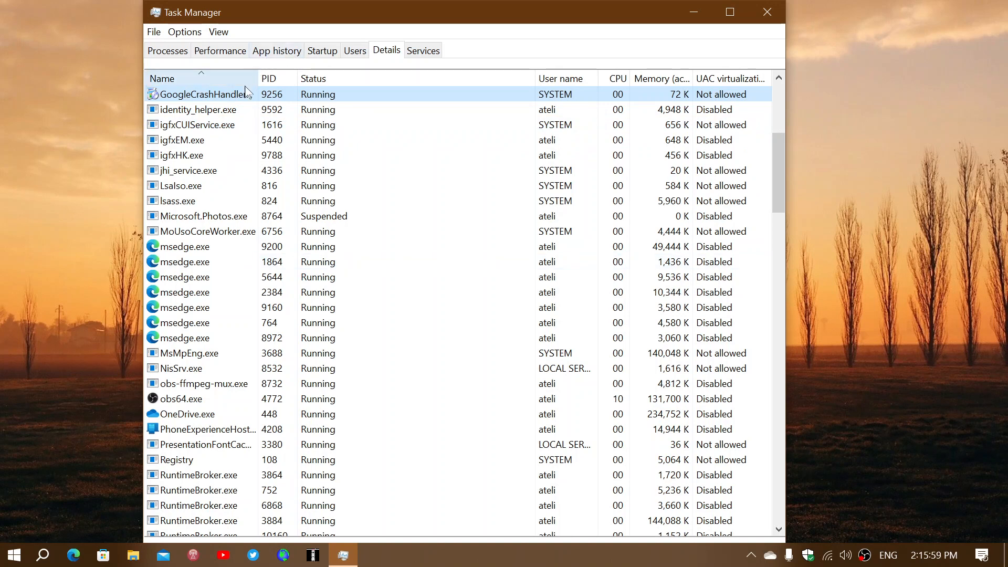
Analyze wait chains of GoogleCrashHandler64.exe and PhoneExperienceHost.exe, cancelling each result
right_click(206, 94)
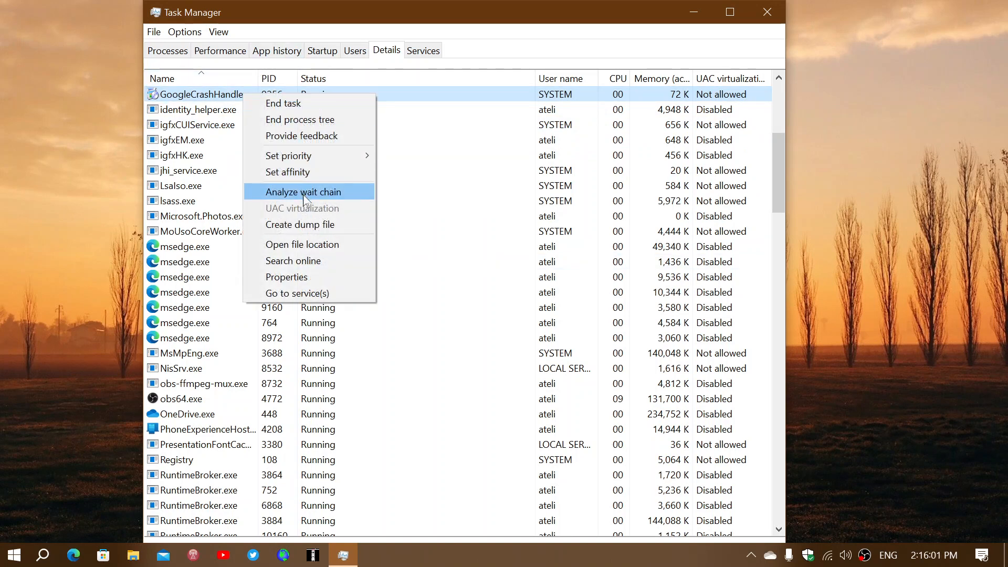
click(303, 191)
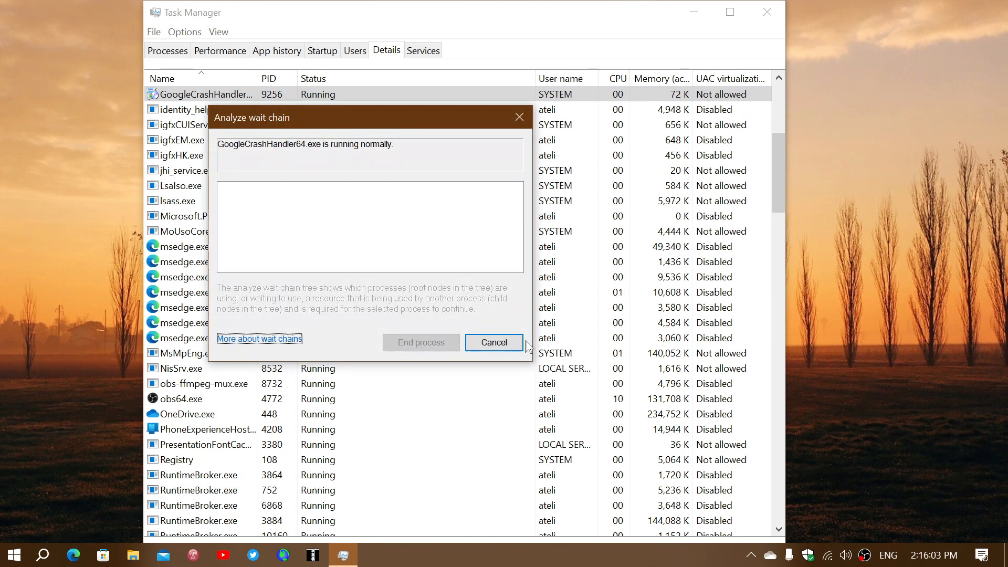
click(493, 342)
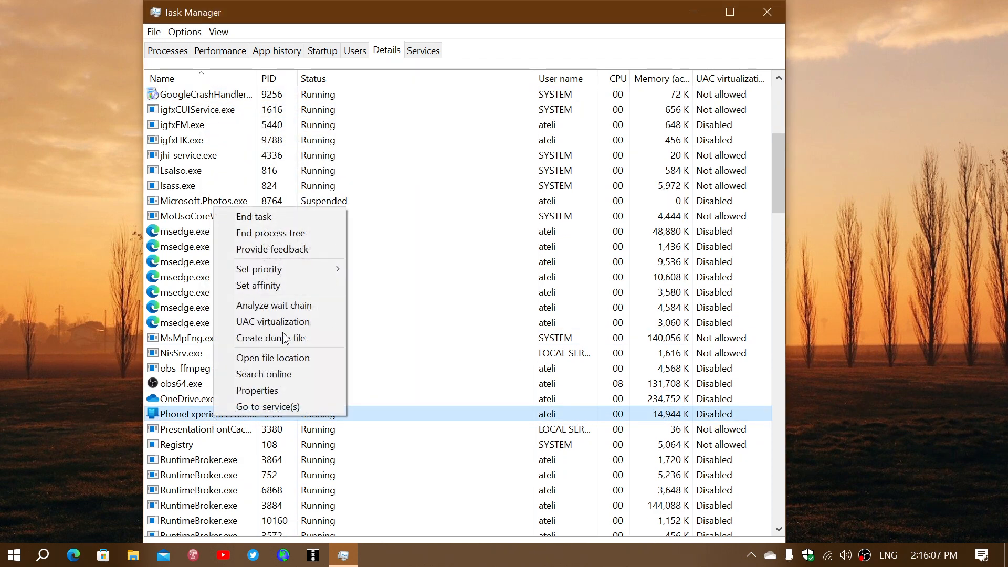
click(273, 306)
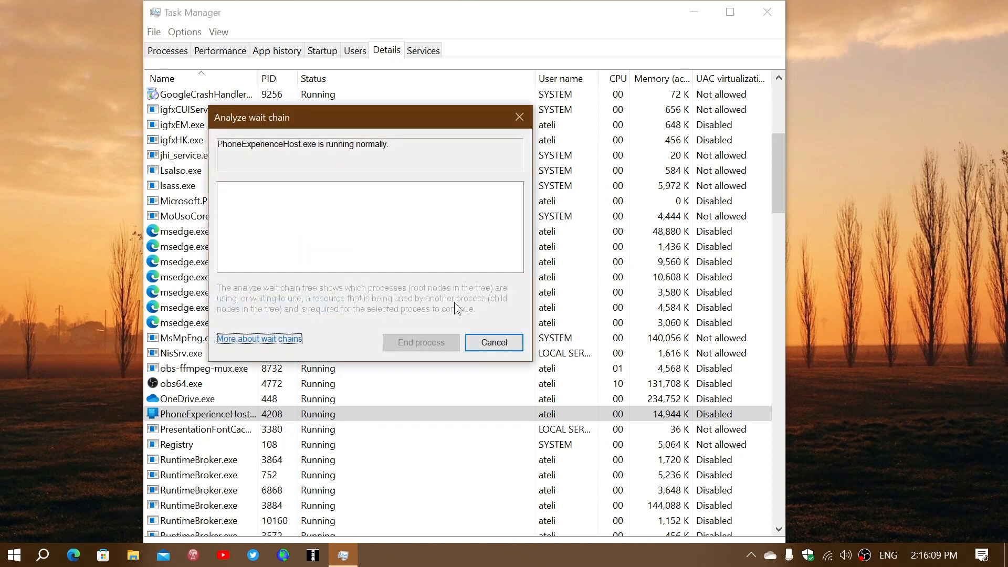
click(493, 341)
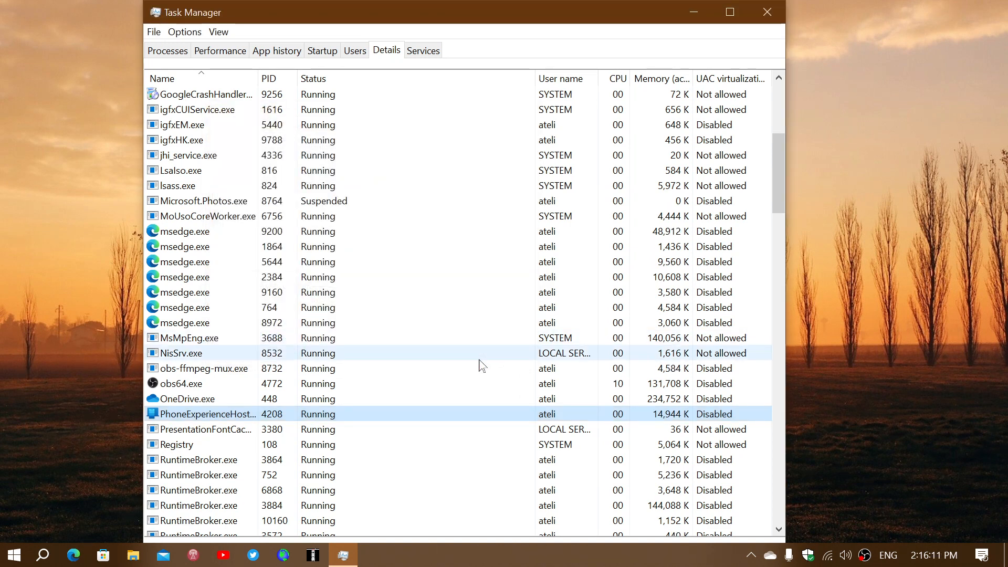
Scroll the Details process list, then close the Task Manager window
scroll(down, 3)
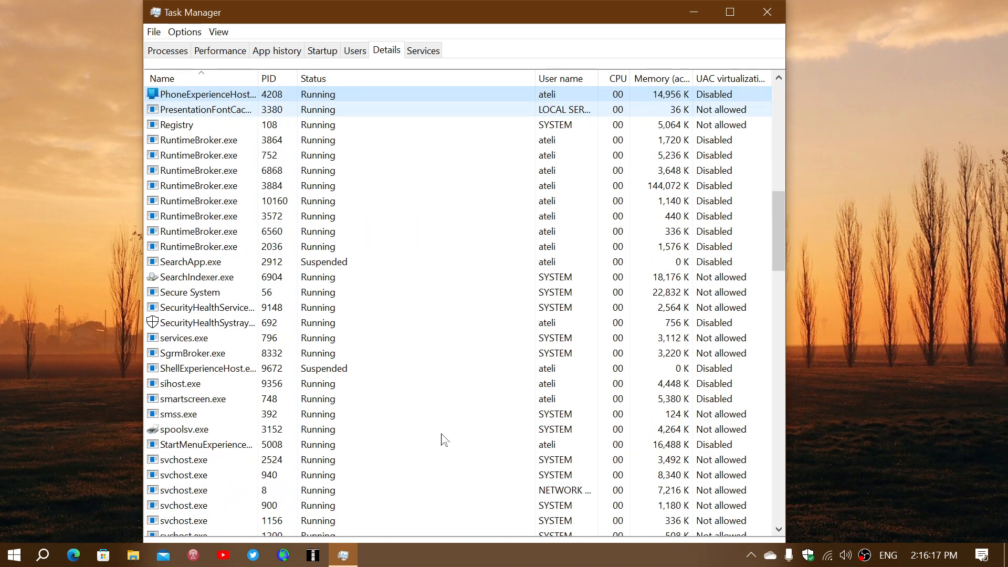
click(766, 11)
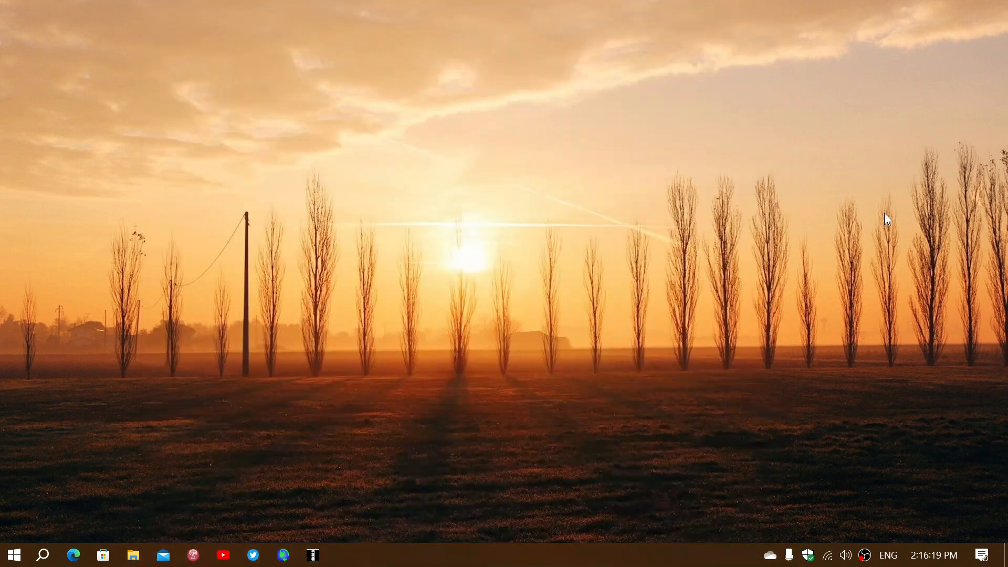